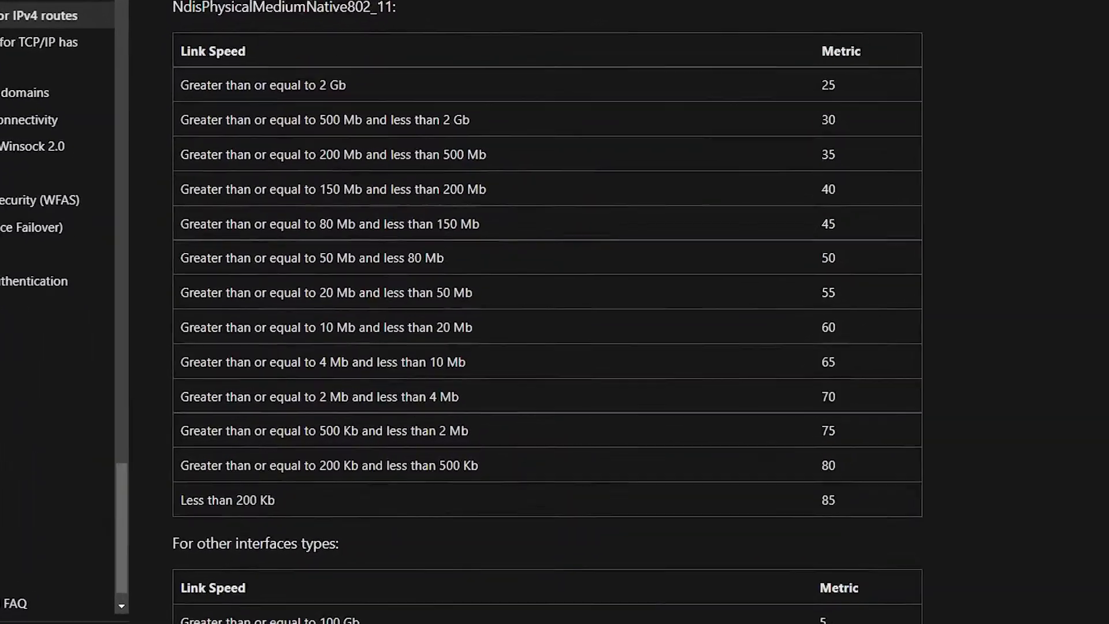
Highlight the Metric values of the two 0.0.0.0 default routes (35 and 25) in the route print output.
scroll("down", 3)
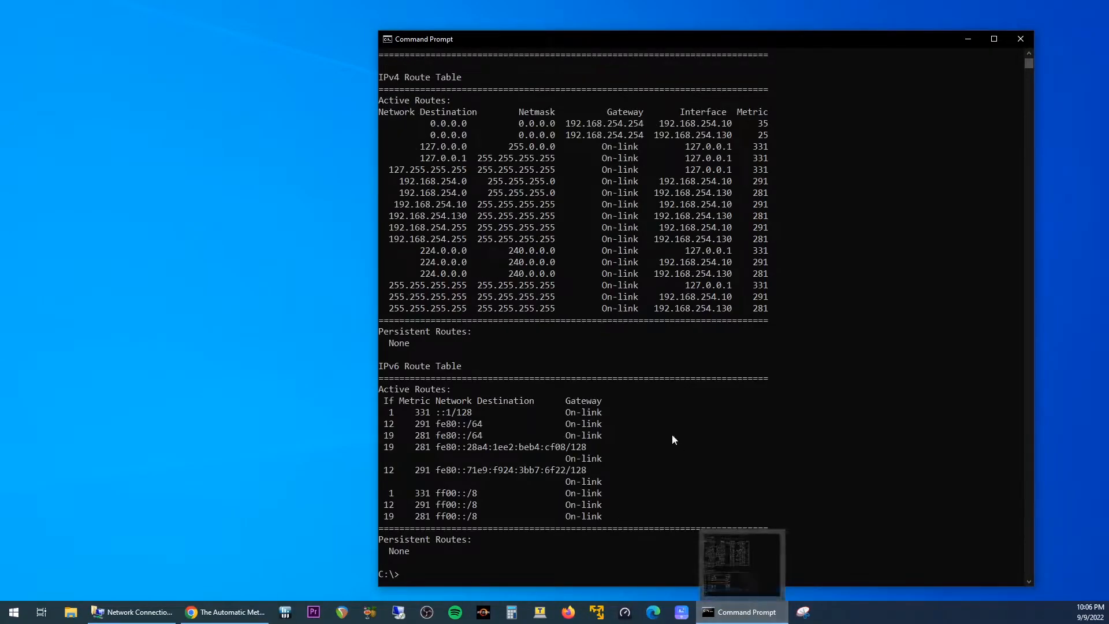
left_click_drag(431, 122, 519, 140)
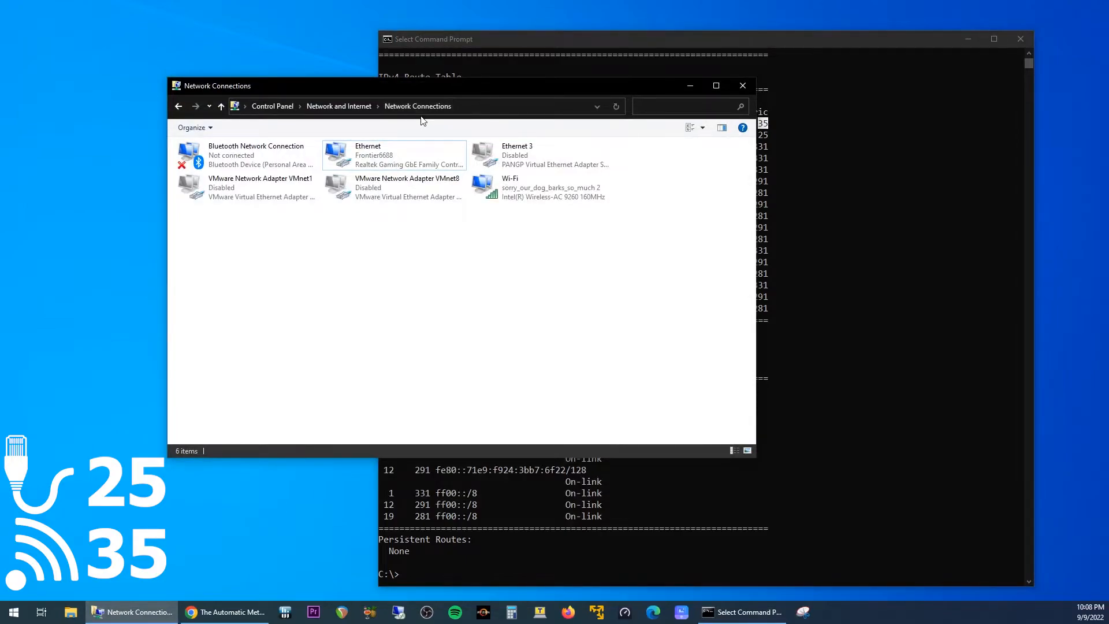
Reach the advanced IPv4 settings of the Ethernet connection.
right_click(393, 154)
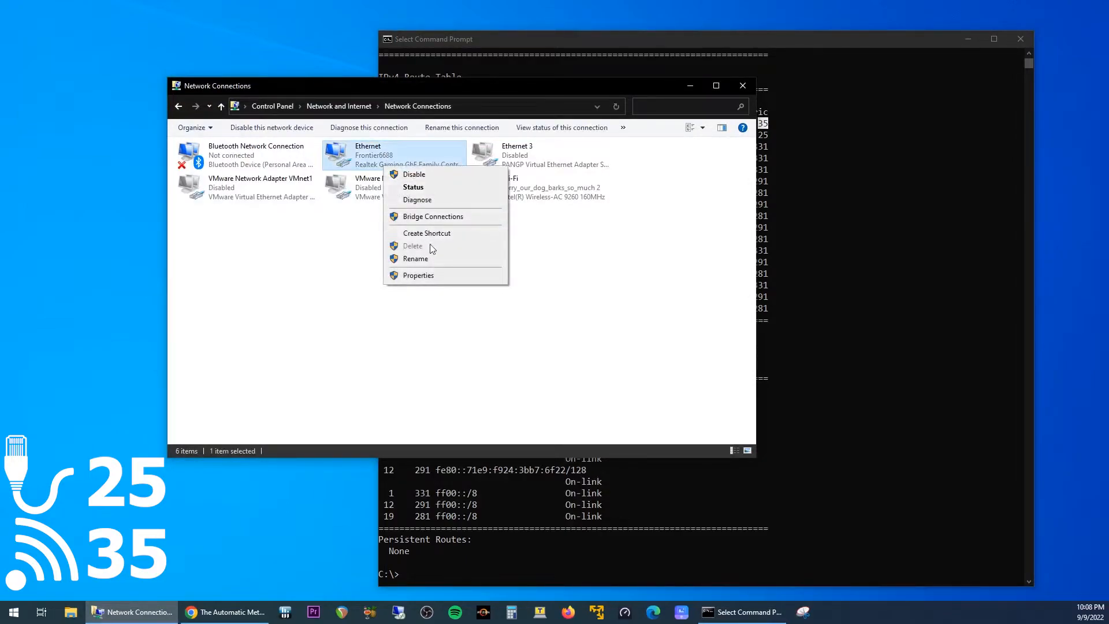
left_click(418, 275)
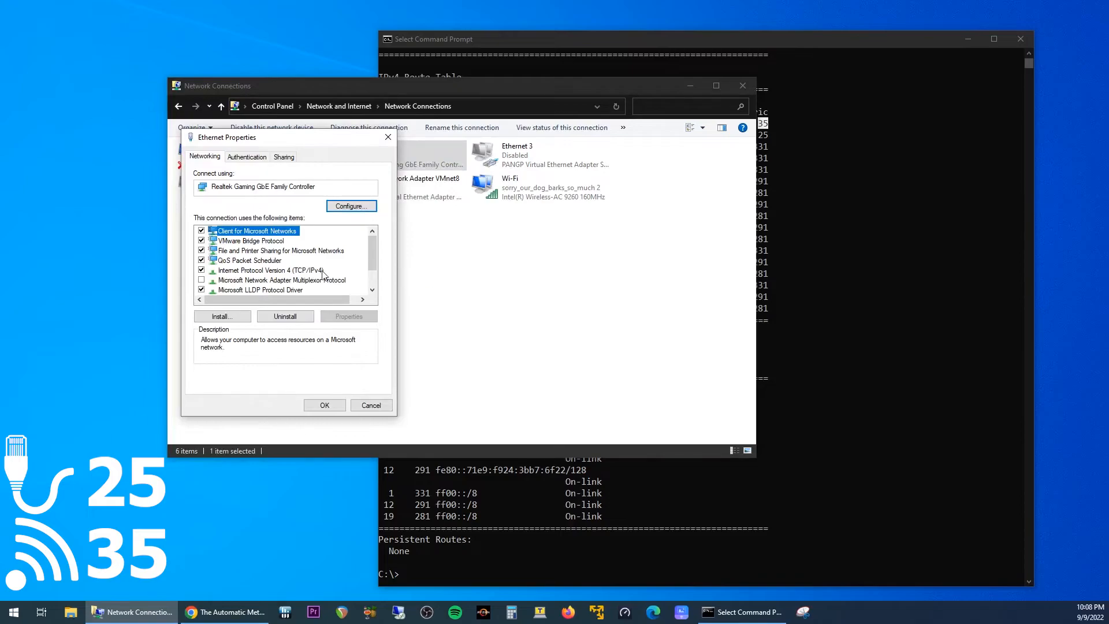
left_click(270, 270)
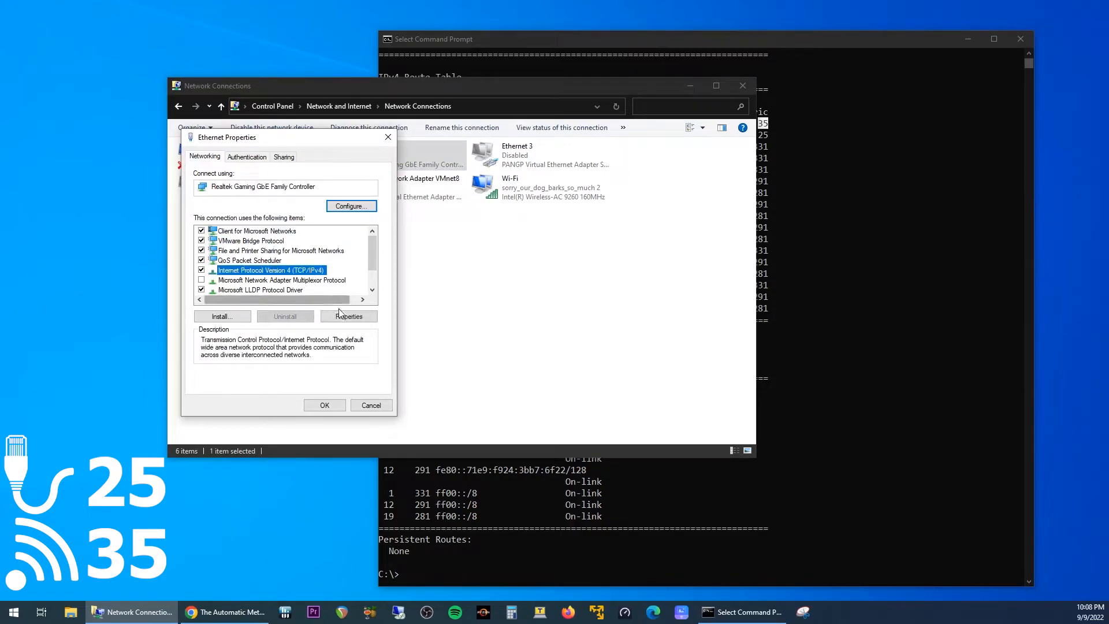
left_click(347, 317)
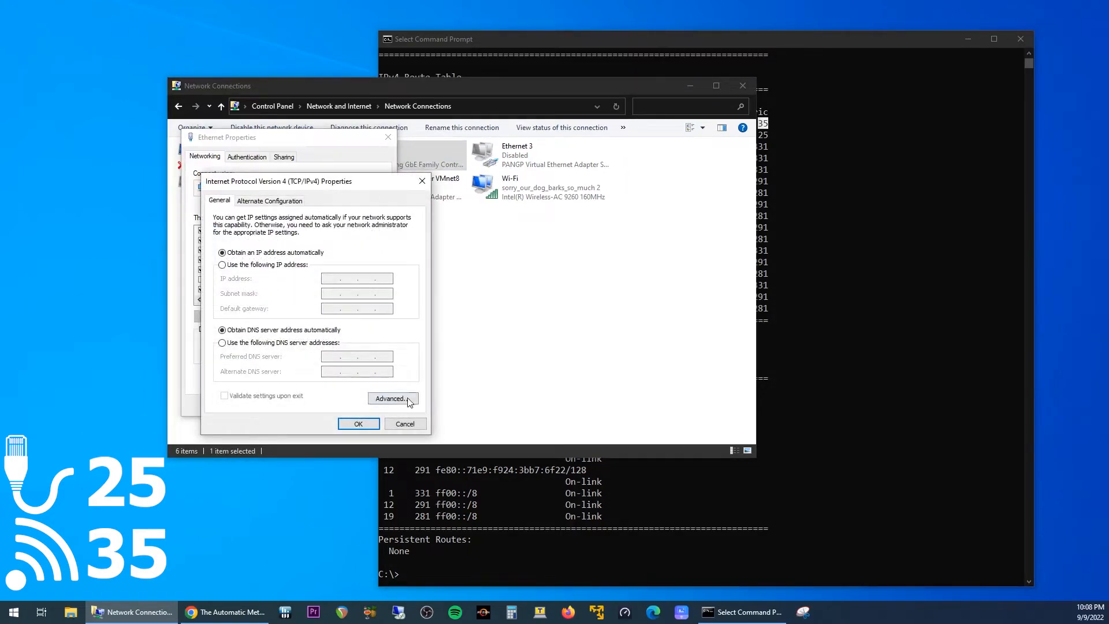
left_click(393, 399)
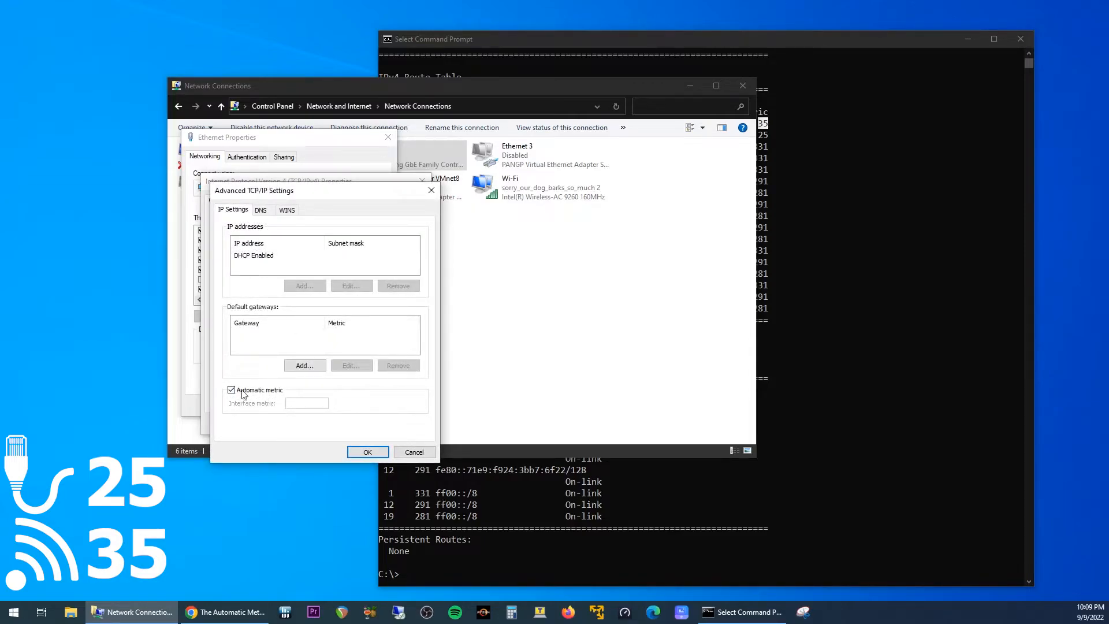
Replace Ethernet's automatic metric with a manual interface metric of 50 and confirm.
left_click(231, 389)
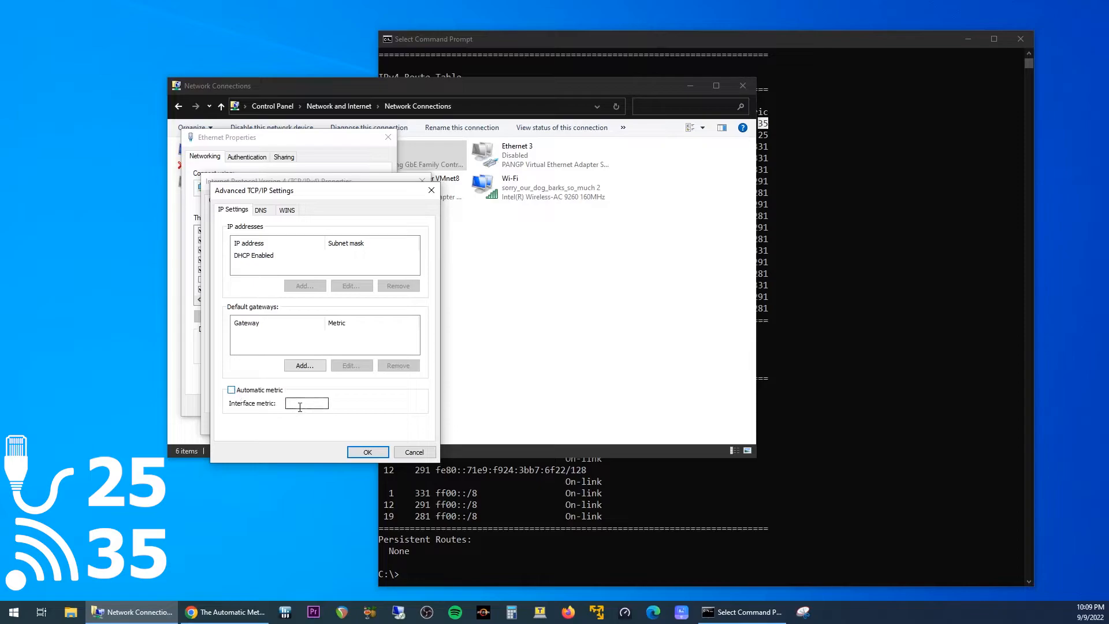
type("50")
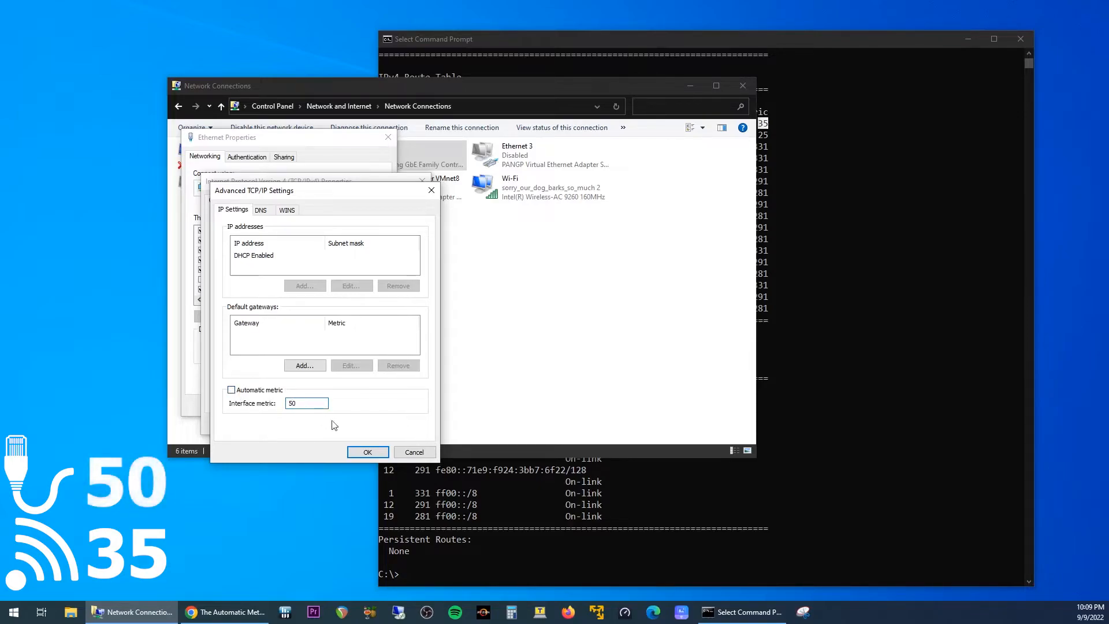
left_click(367, 452)
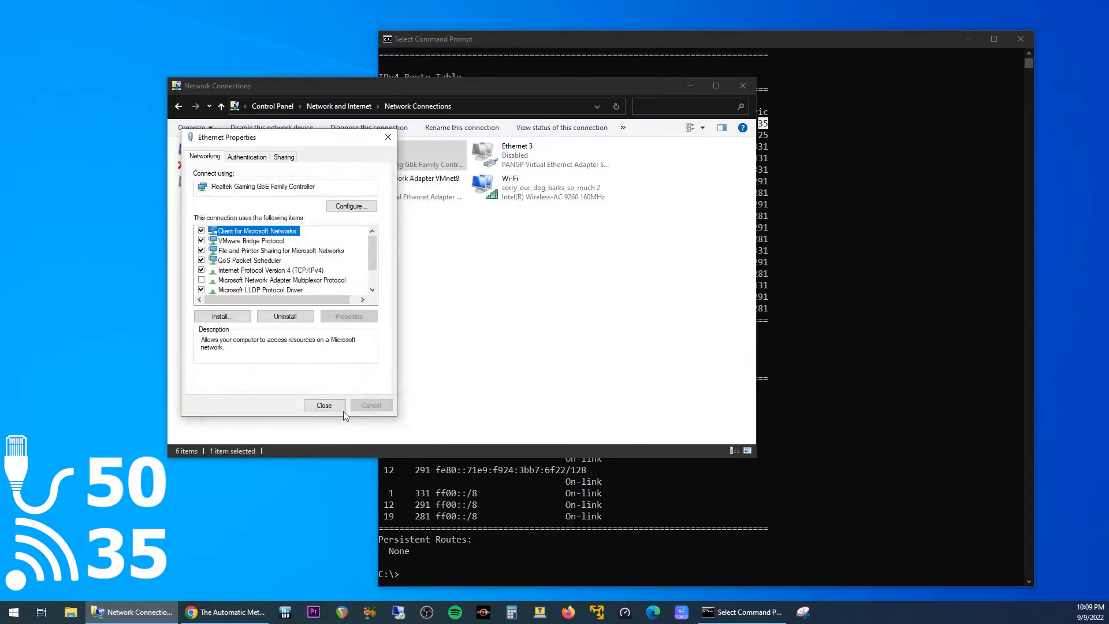
left_click(323, 404)
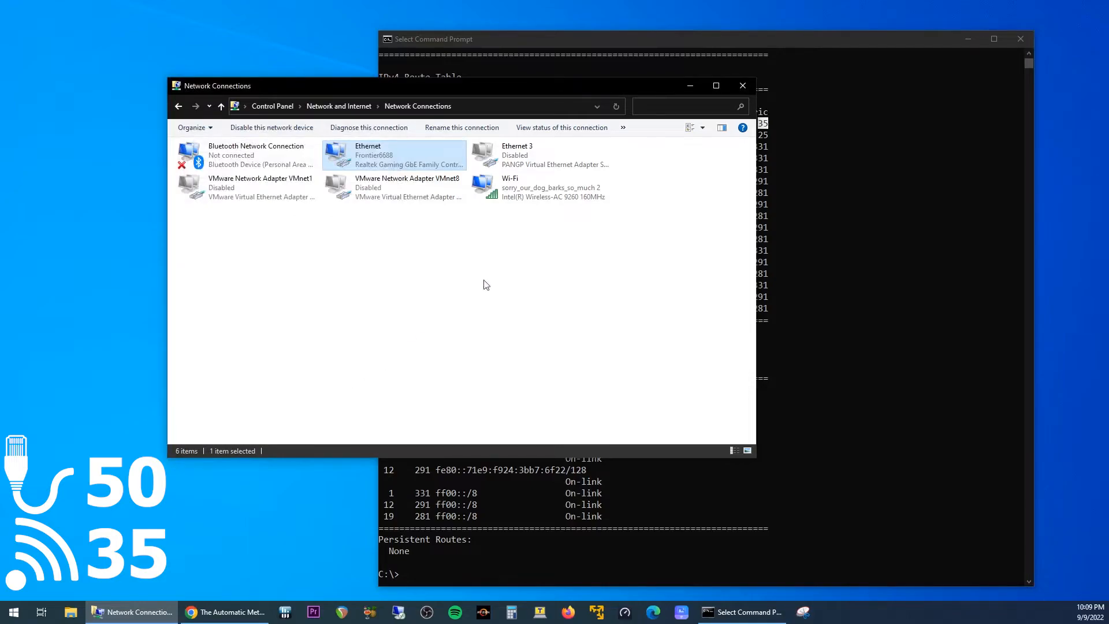
Reach the advanced IPv4 settings of the Wi-Fi connection.
right_click(540, 187)
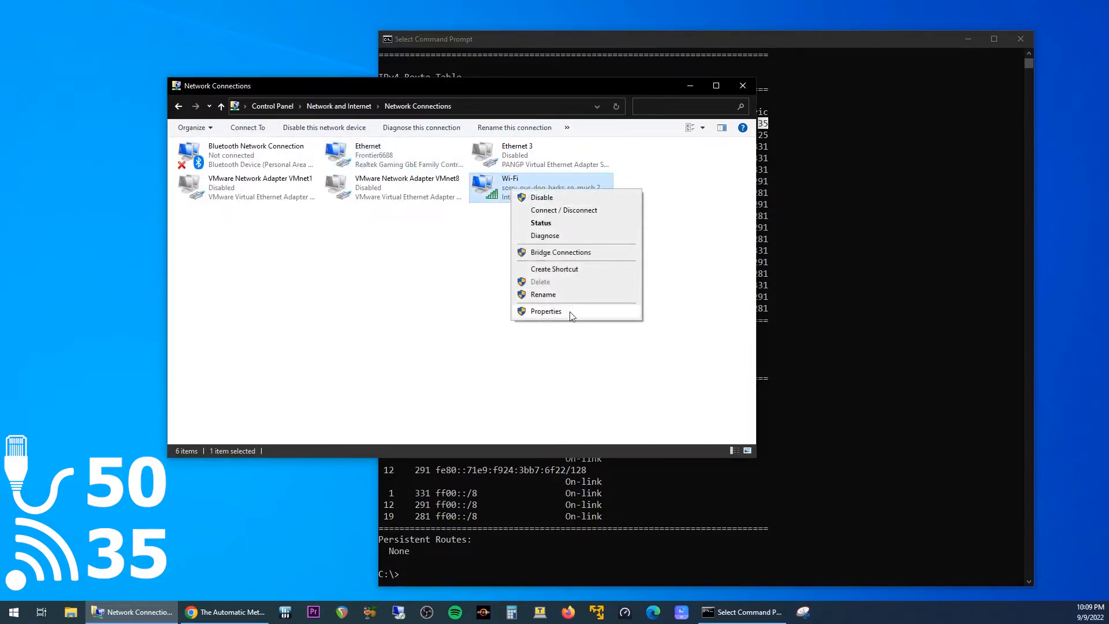
left_click(545, 311)
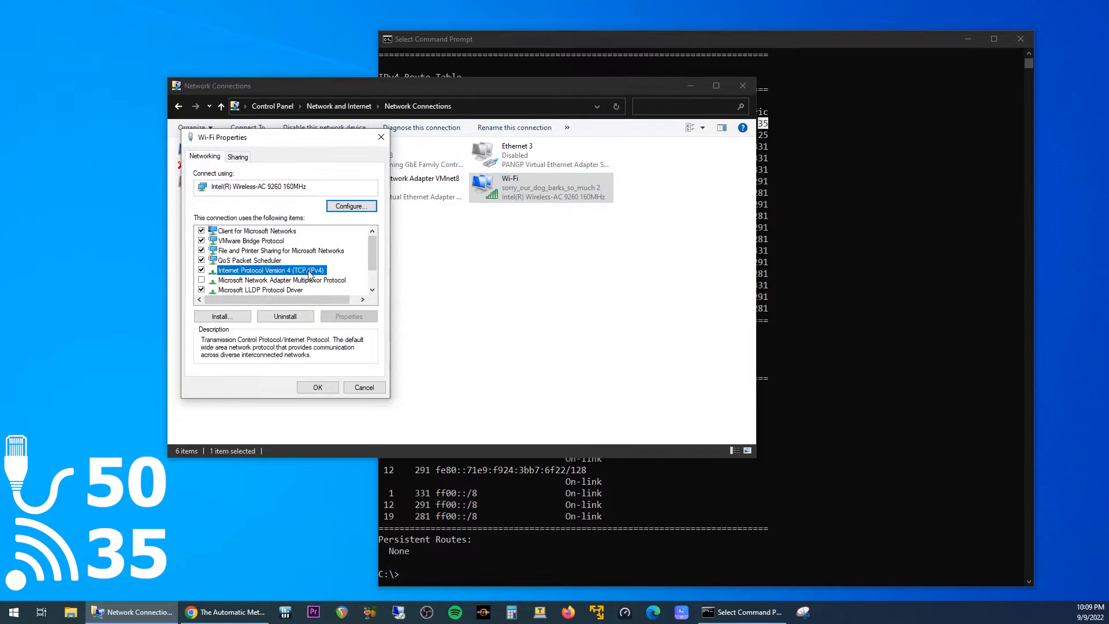
left_click(348, 317)
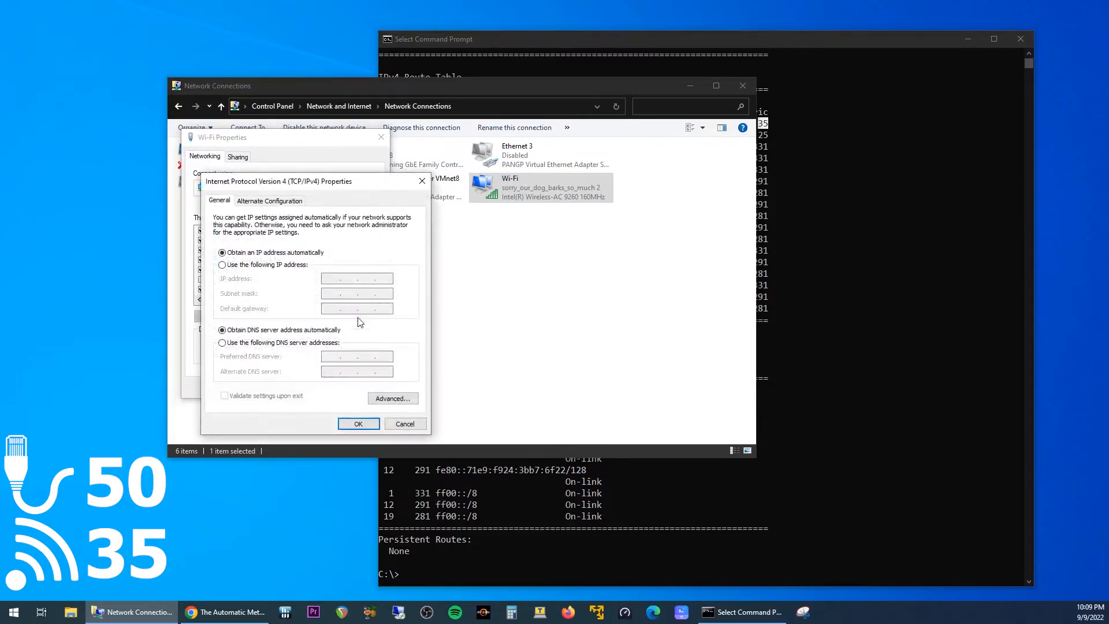
left_click(391, 399)
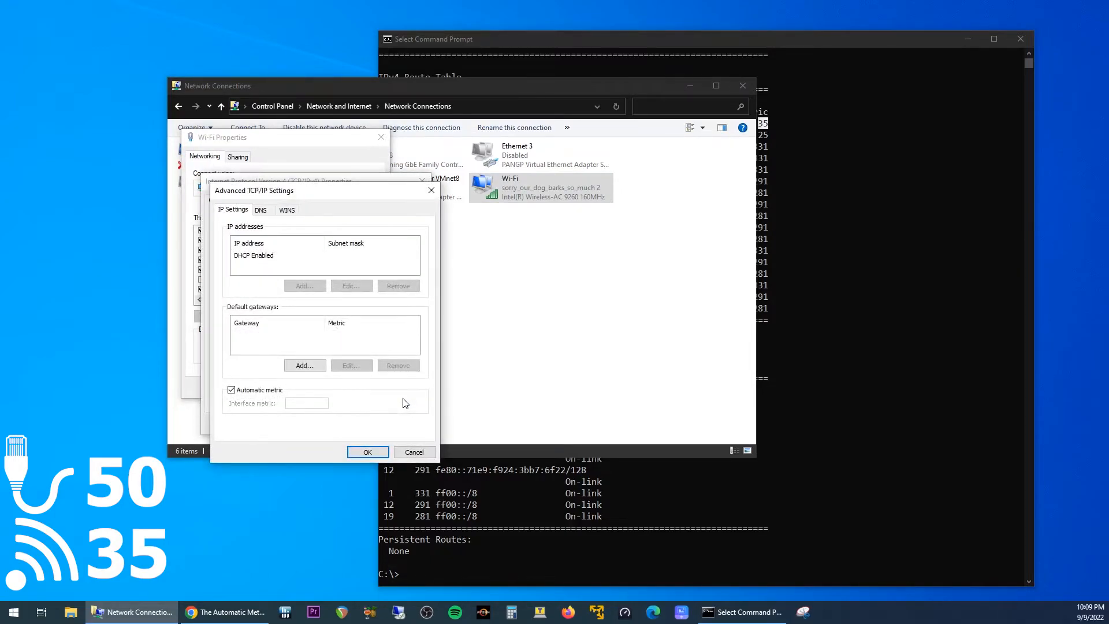
Replace Wi-Fi's automatic metric with a manual interface metric of 30 and confirm.
left_click(231, 390)
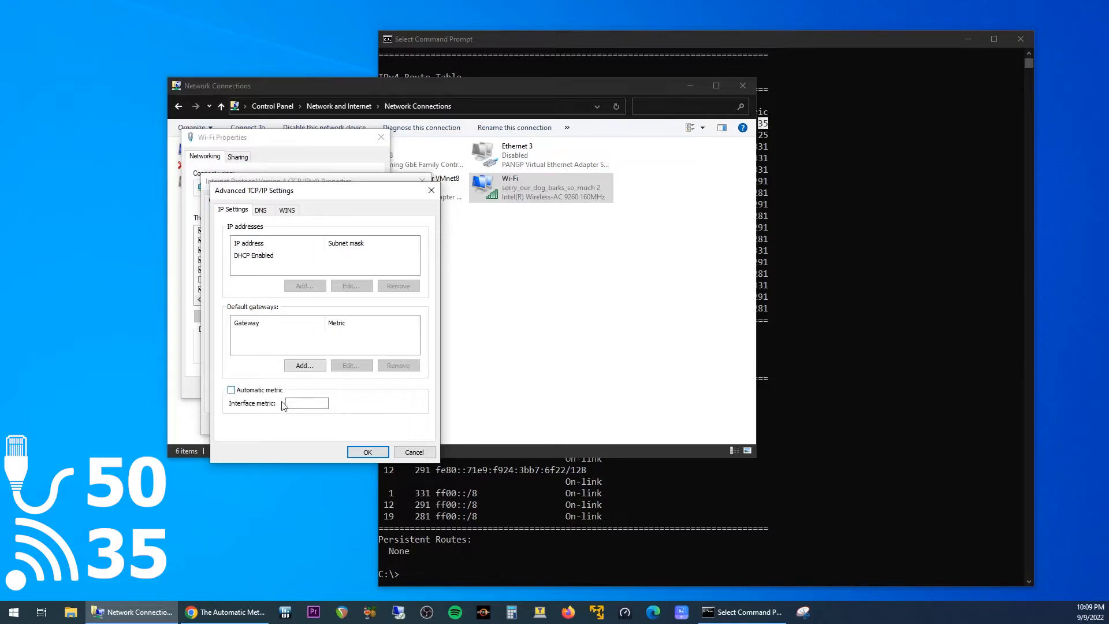
left_click(306, 402)
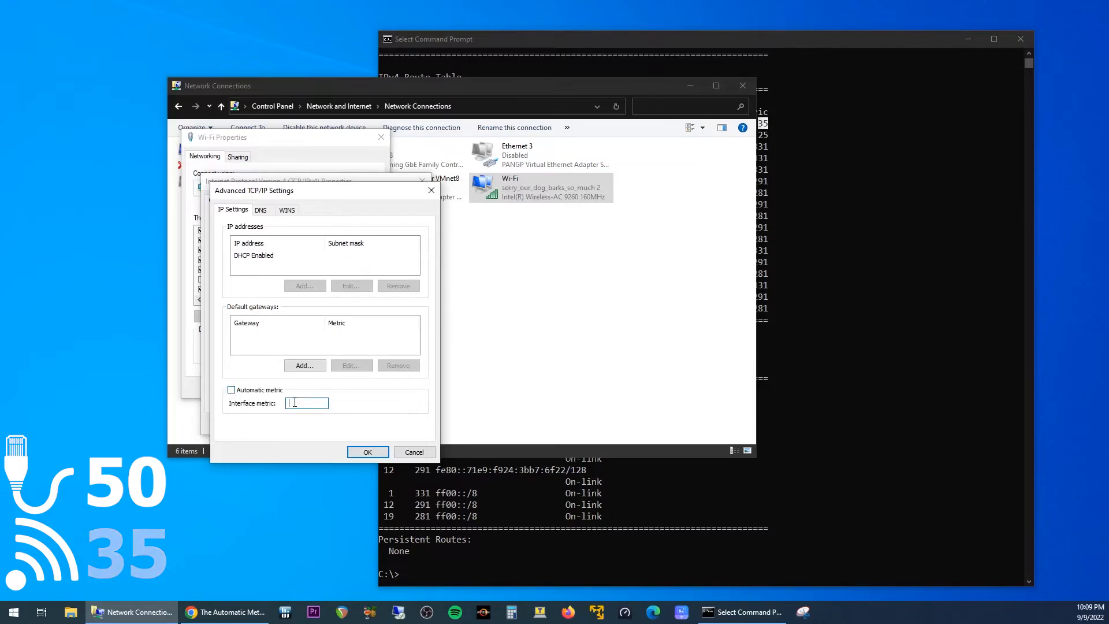
type("30")
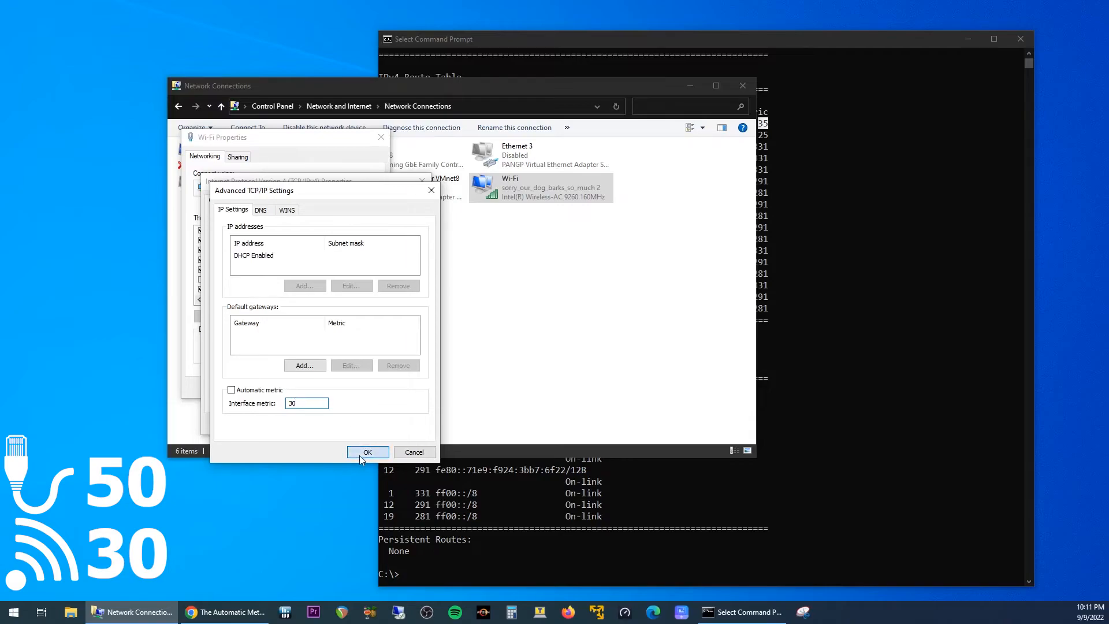
left_click(367, 452)
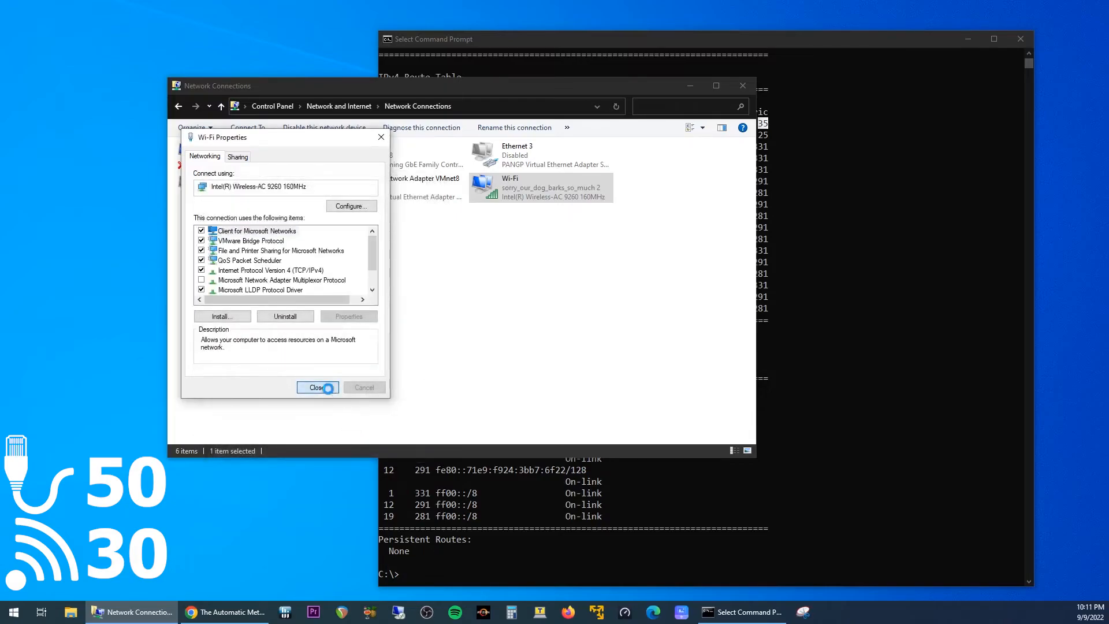
left_click(316, 387)
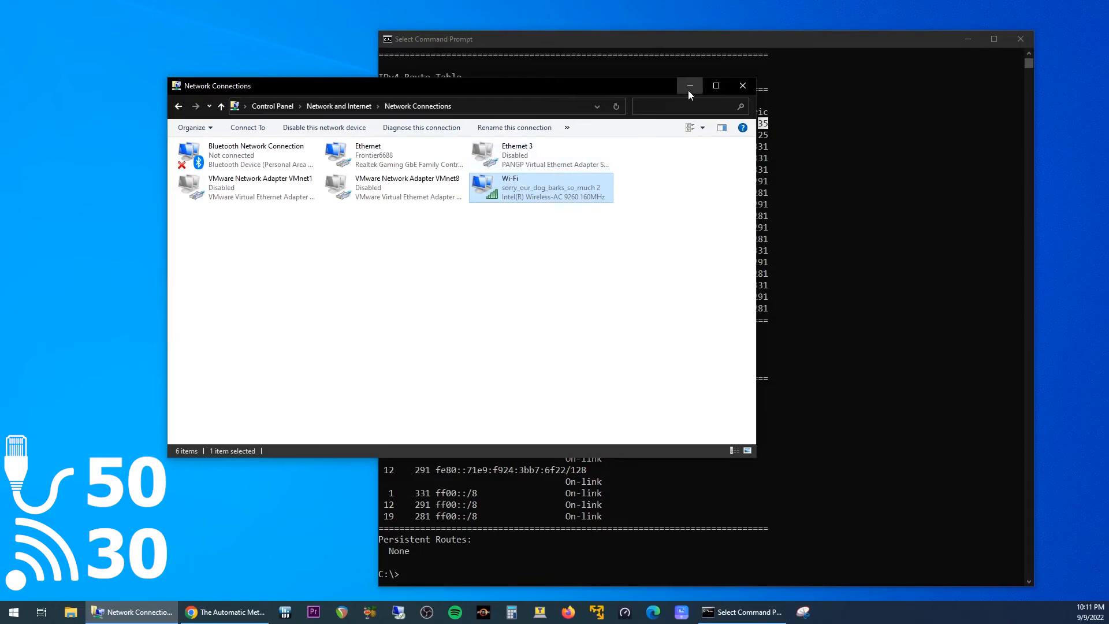